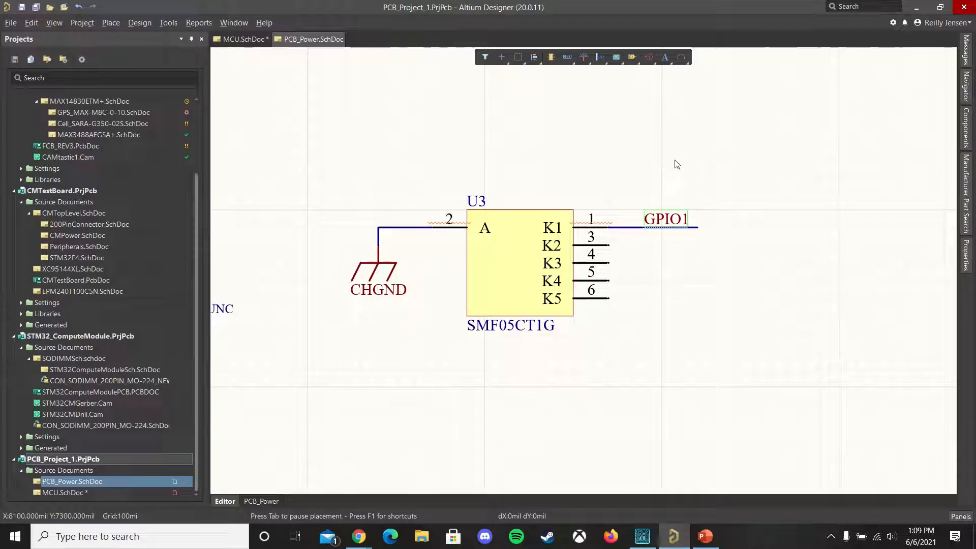
On the MCU sheet, place a GPIO1 port at the end of the PA1 GPIO1 wire.
left_click(81, 22)
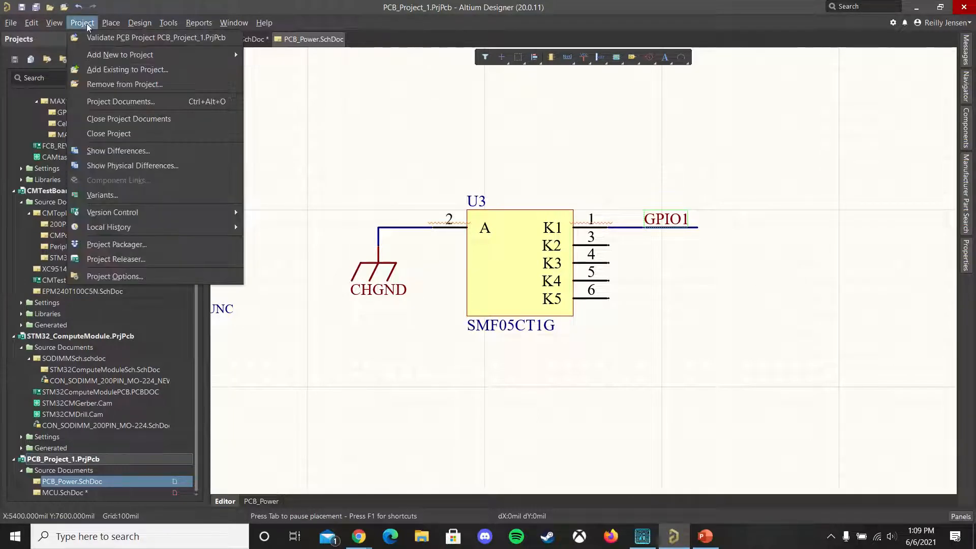
left_click(115, 276)
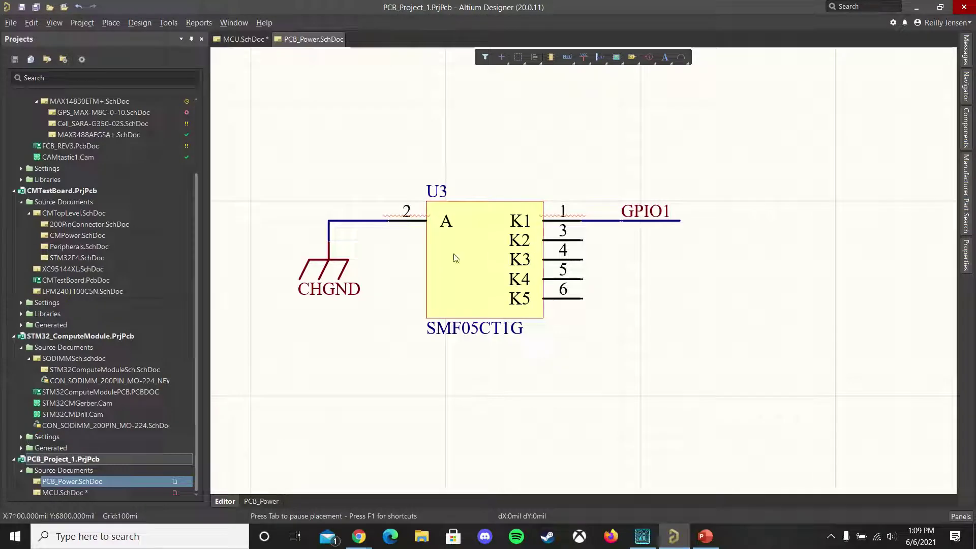
left_click(242, 39)
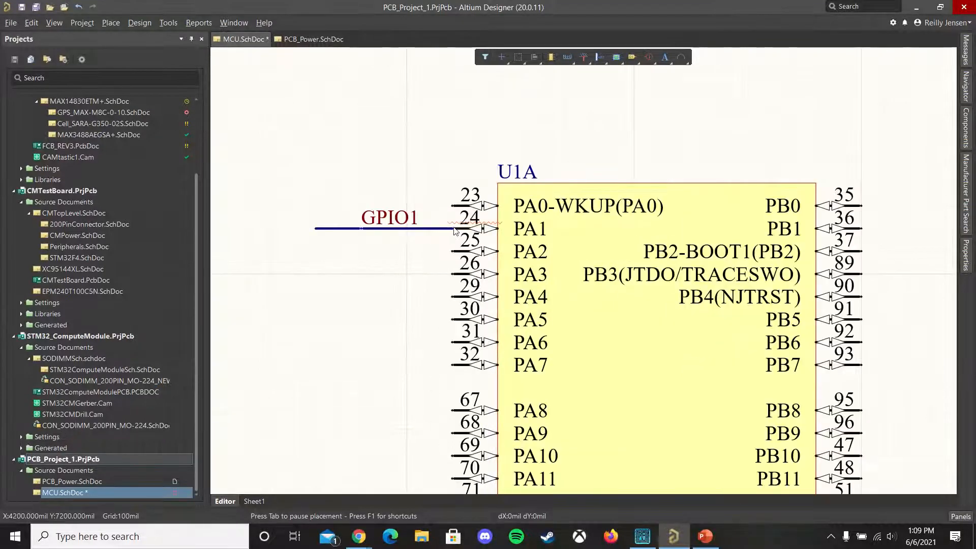
mouse_move(455, 230)
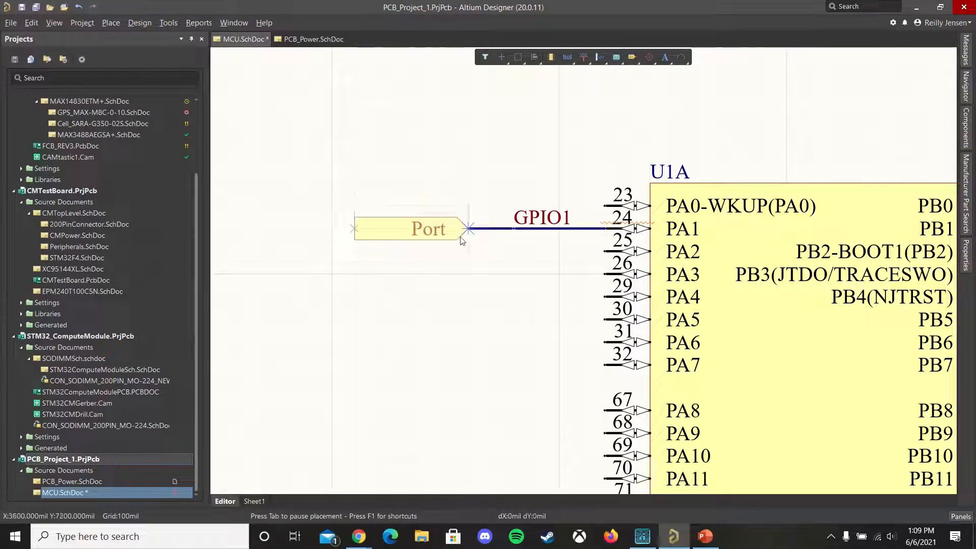
left_click(429, 229)
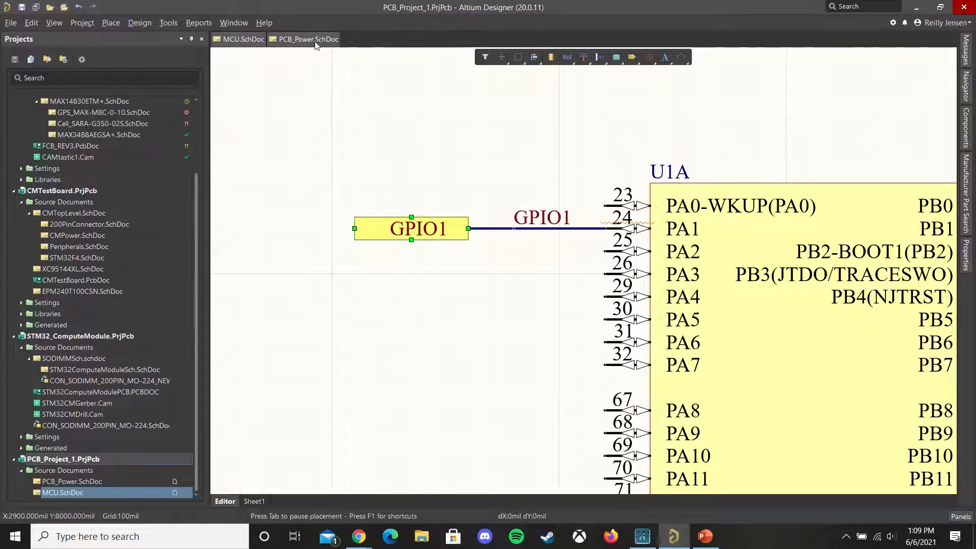
On PCB_Power, place a port at U3 K1's wire end and rename it GPIO1.
left_click(307, 39)
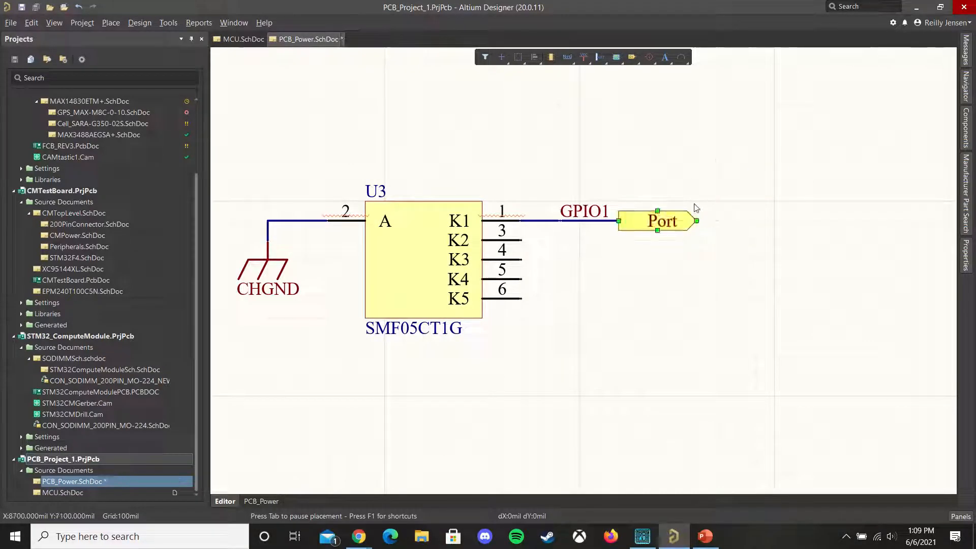
double_click(662, 221)
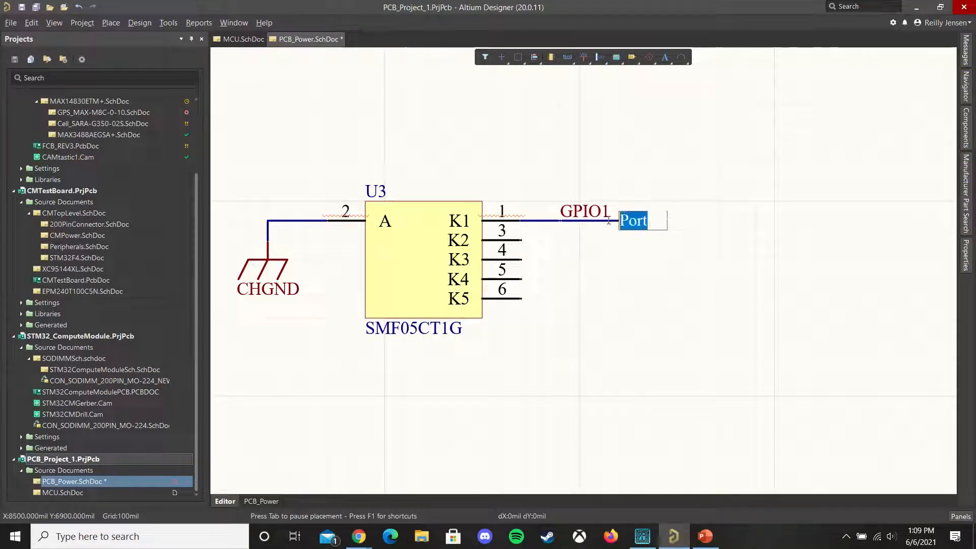
type("GPIO1")
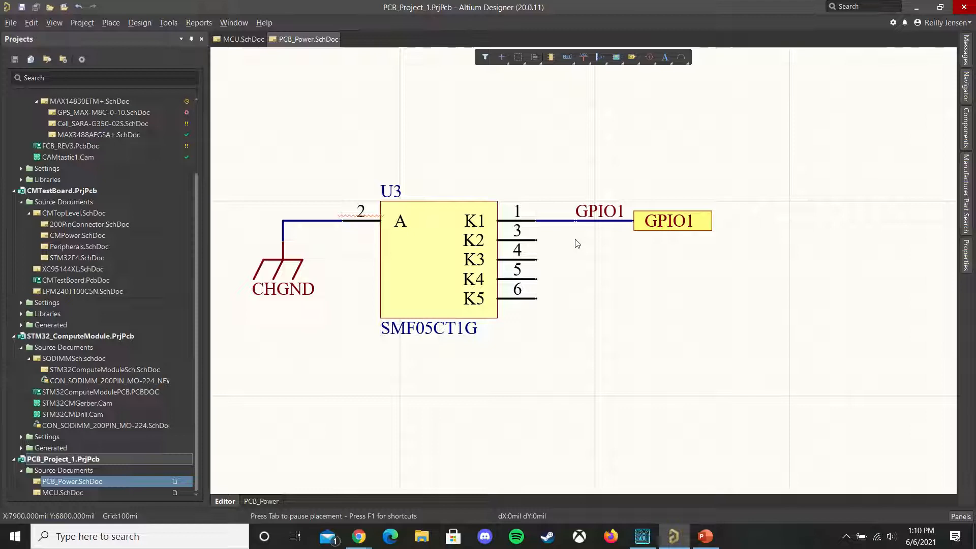
mouse_move(638, 248)
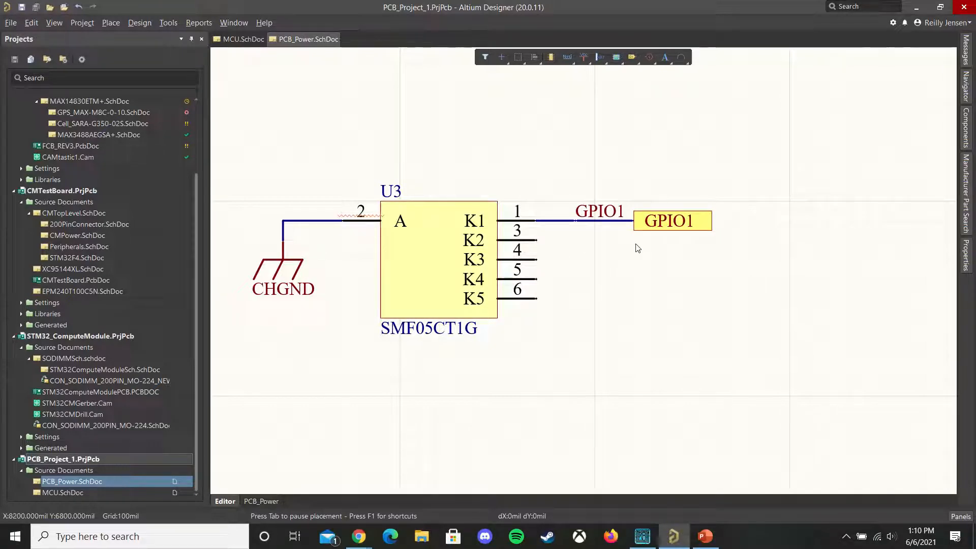
mouse_move(727, 269)
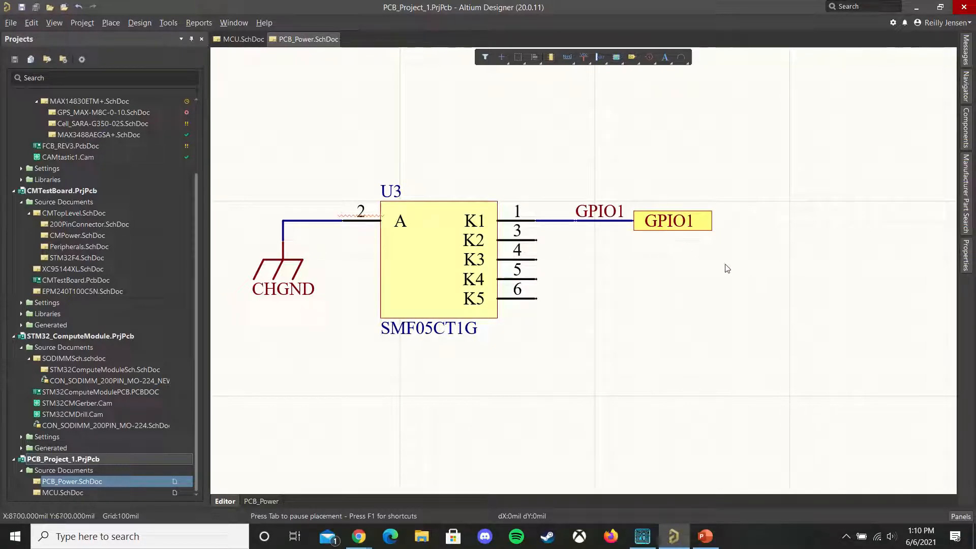
mouse_move(649, 261)
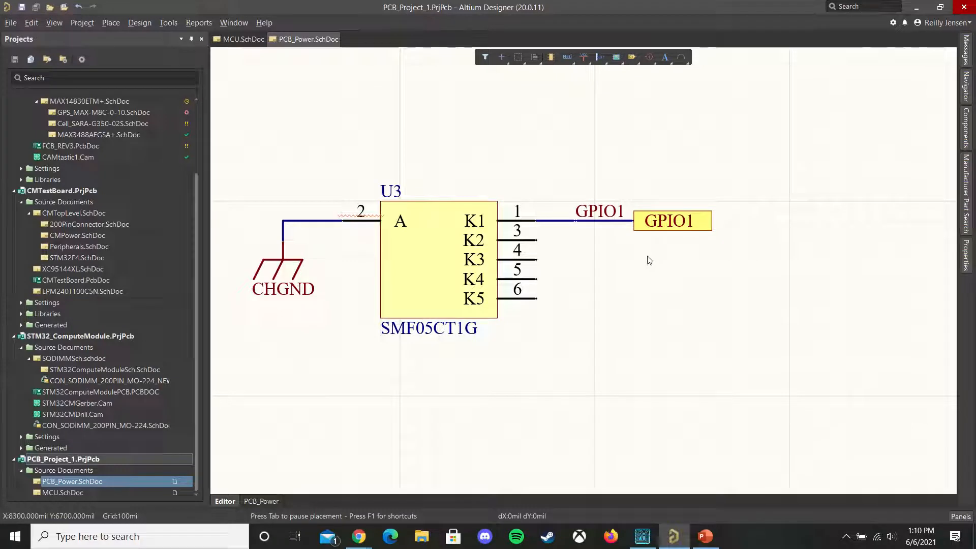
mouse_move(653, 255)
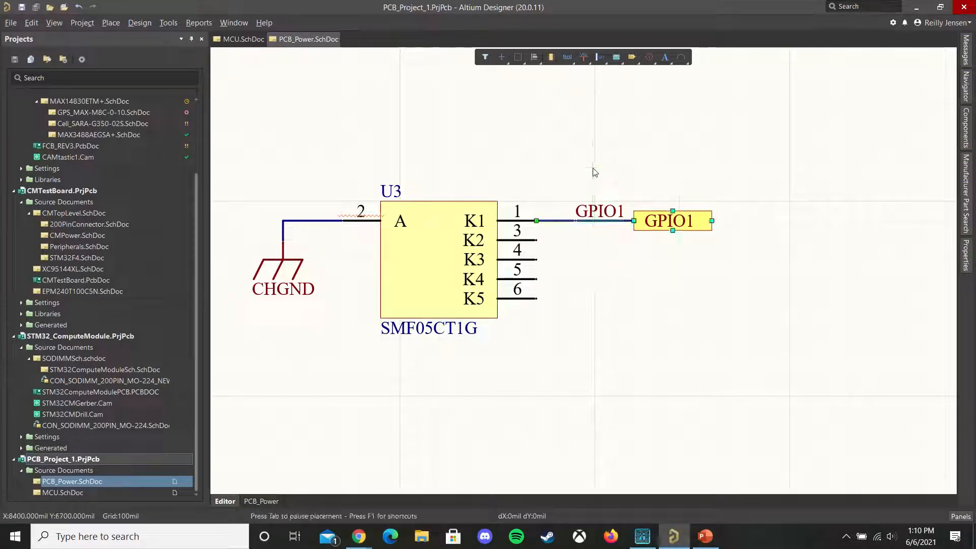
Return to the MCU sheet to replace the GPIO1 port with wires from PA1–PA5.
left_click(244, 39)
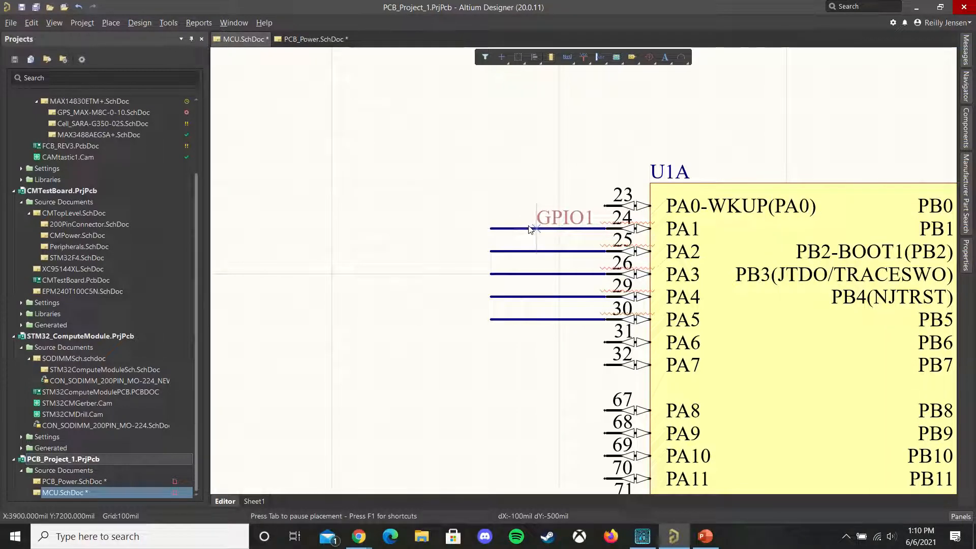
Add the GPIO1 net label on the PA1 wire and bus entries at the wire ends.
left_click(535, 257)
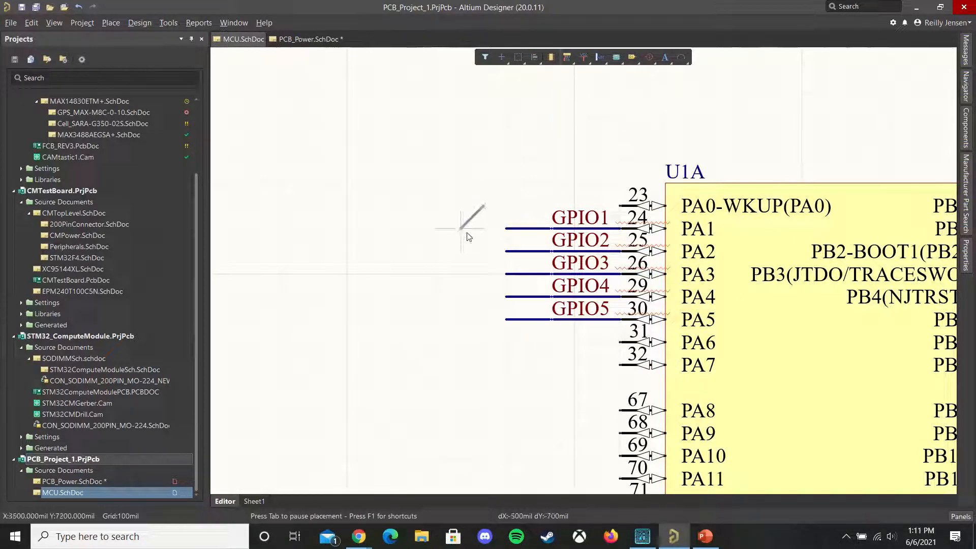
left_click(505, 227)
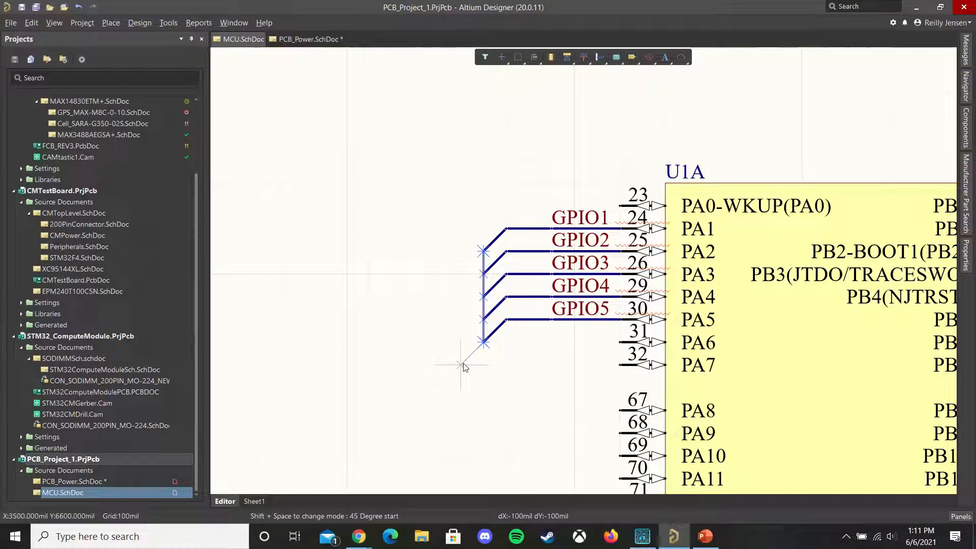
mouse_move(347, 364)
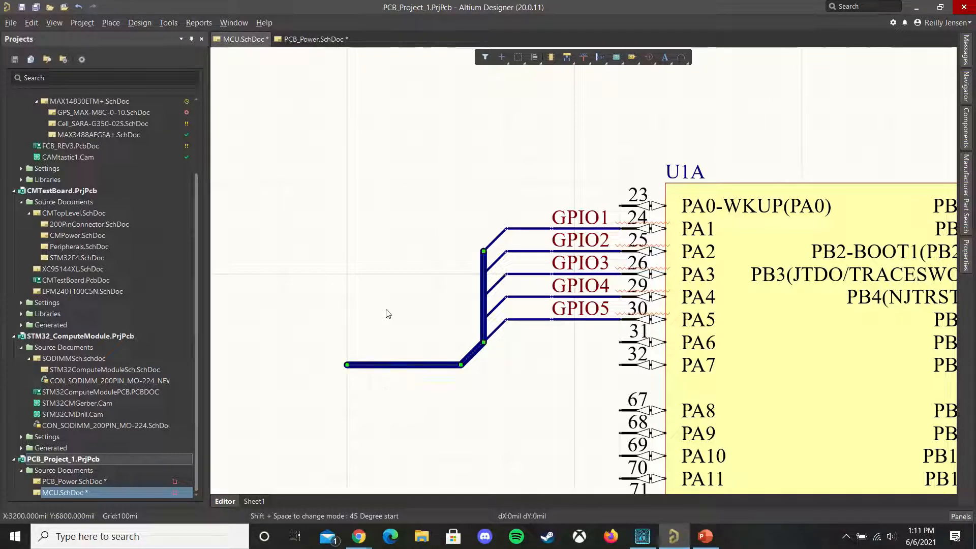
Place a net label on the bus with the text GPIO[5..1].
left_click(566, 57)
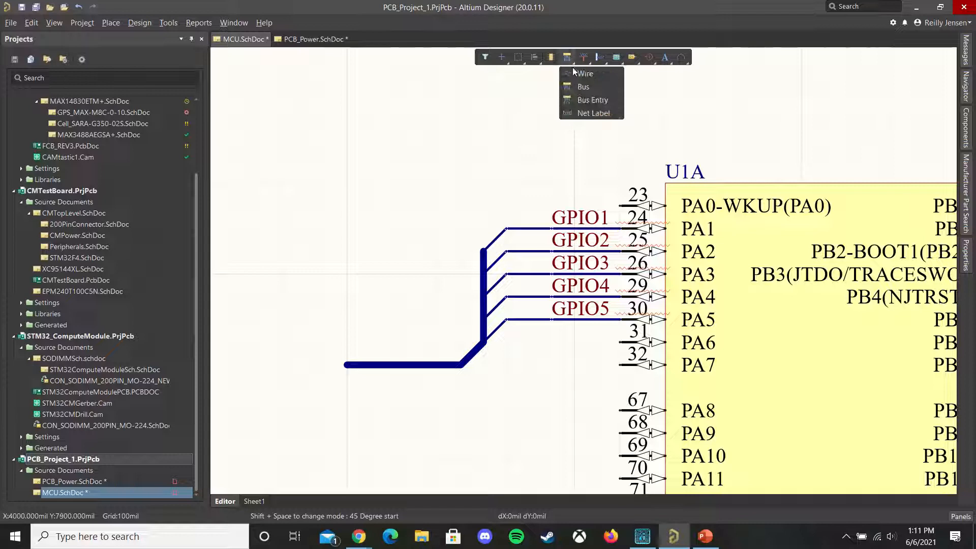
left_click(593, 113)
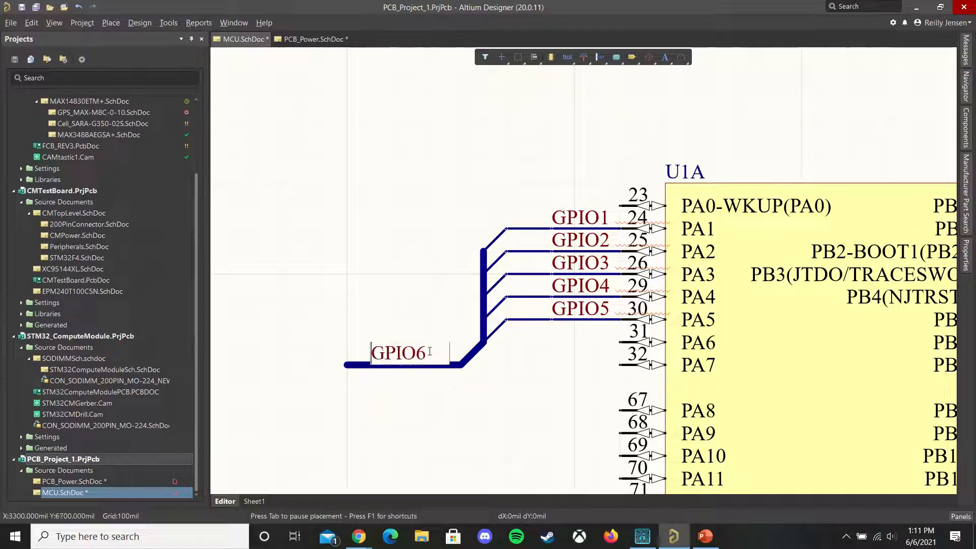
key("Backspace")
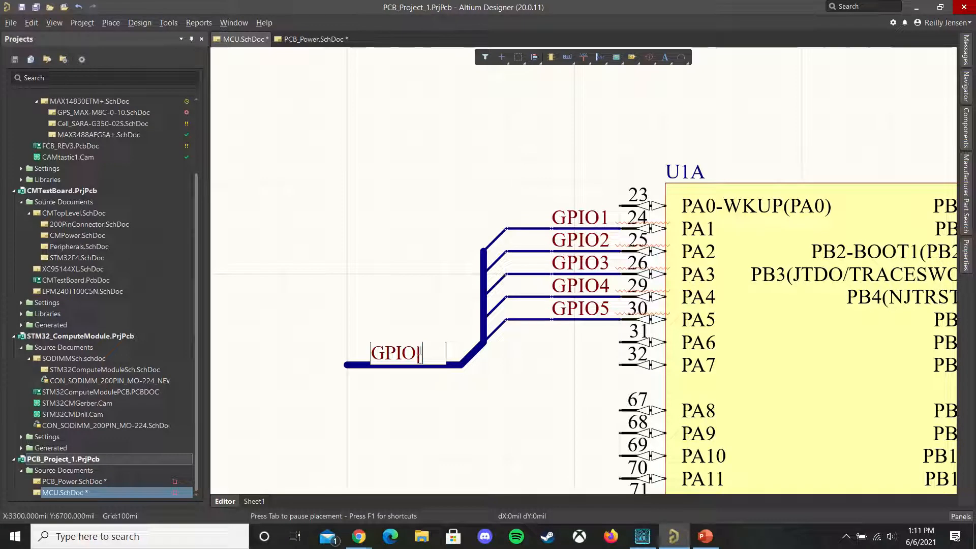
type("[5..1")
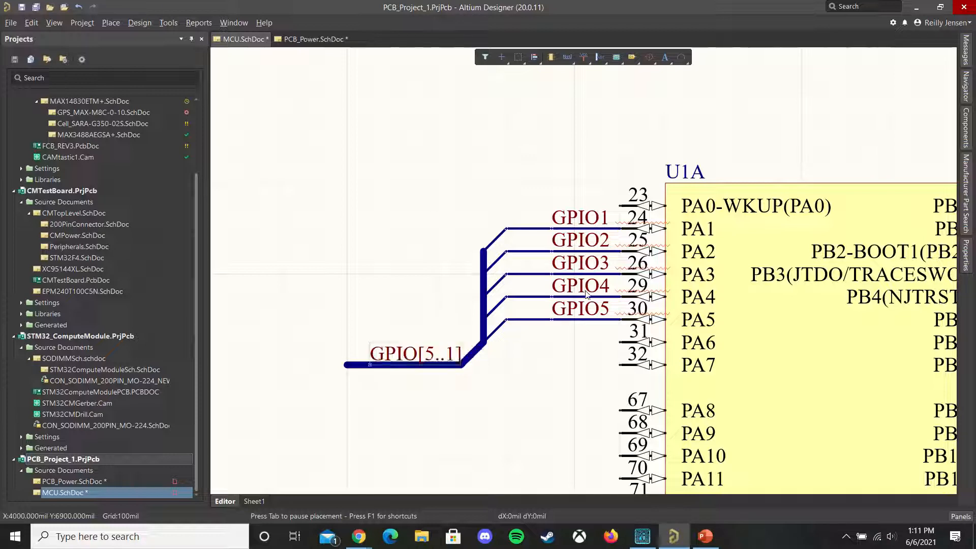
mouse_move(594, 273)
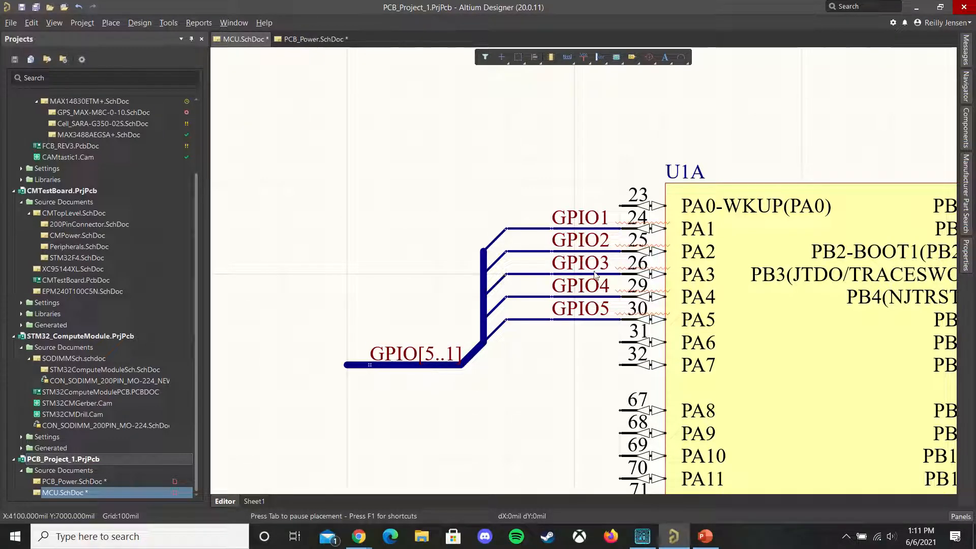
mouse_move(603, 218)
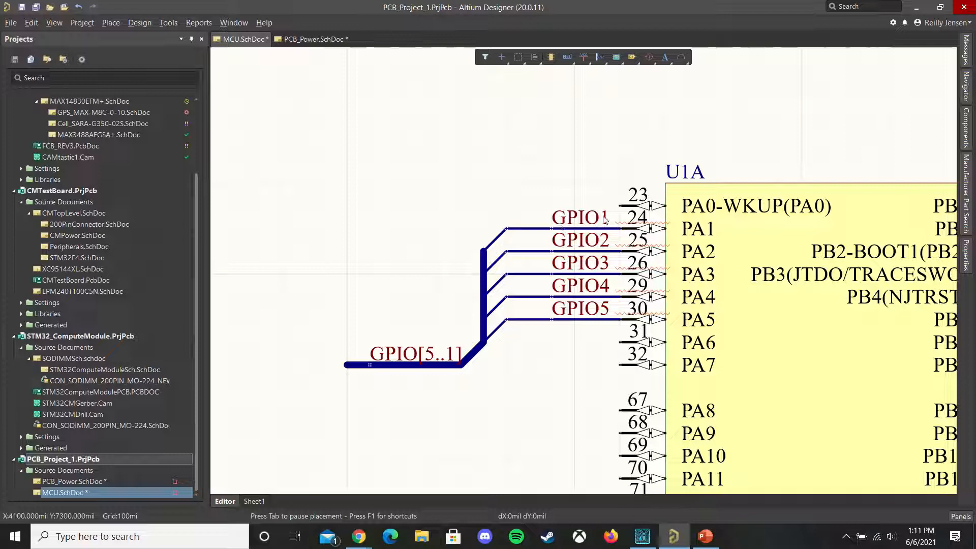
mouse_move(595, 319)
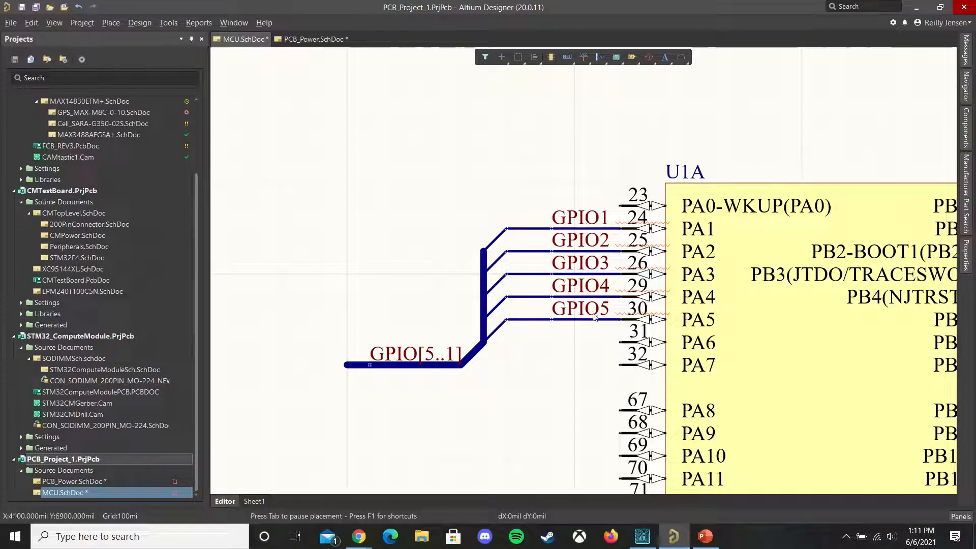
mouse_move(576, 271)
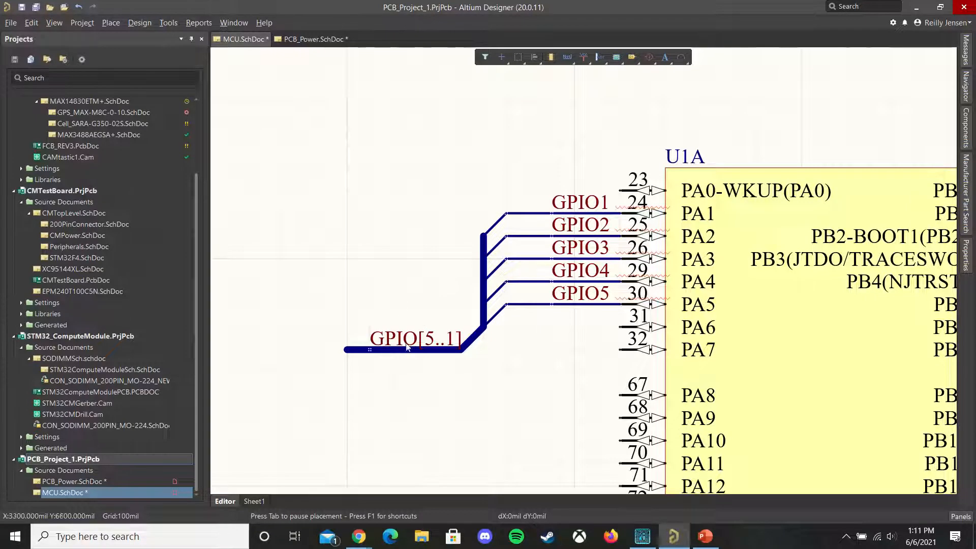
mouse_move(420, 346)
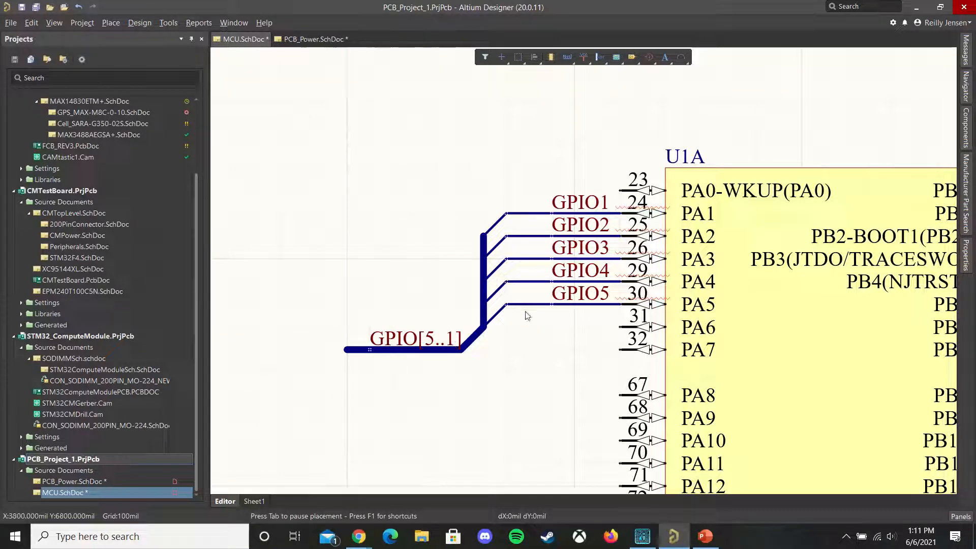
mouse_move(455, 385)
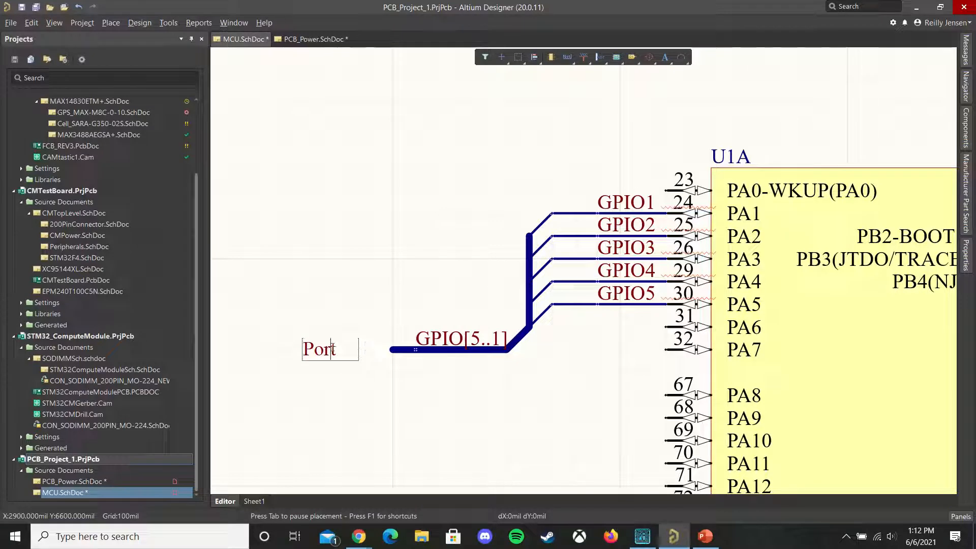
Place a GPIO[5..1] port at the bus end and switch to PCB_Power.SchDoc.
type("GPIO[5..1")
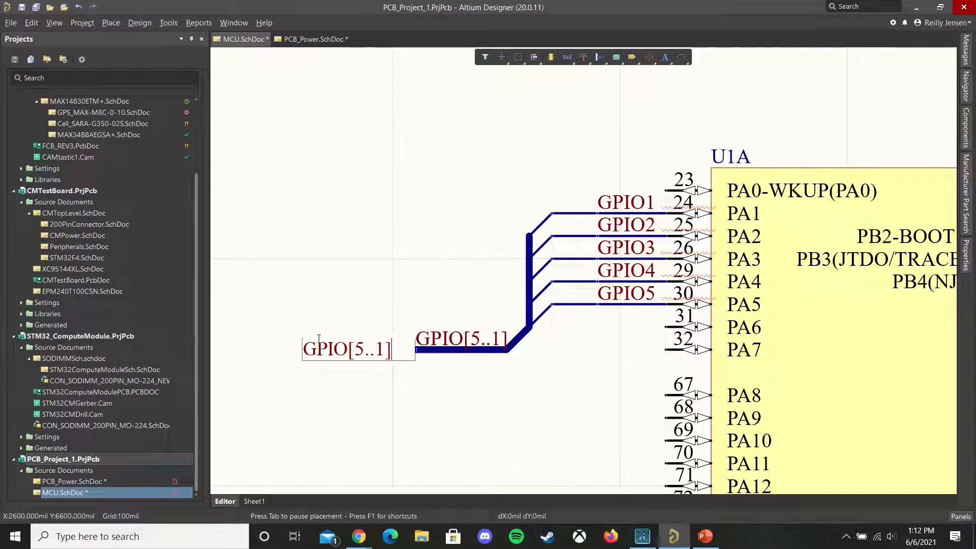
left_click(346, 349)
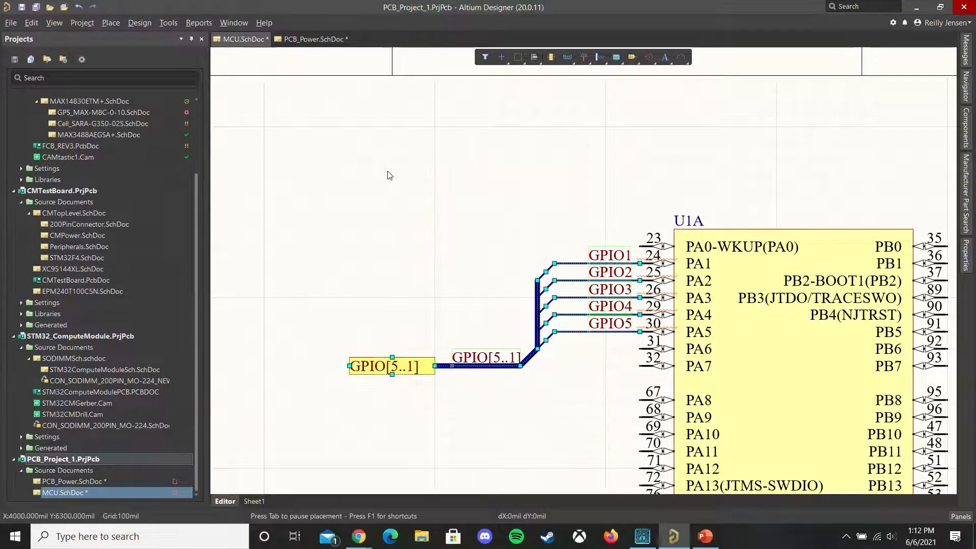
left_click(312, 39)
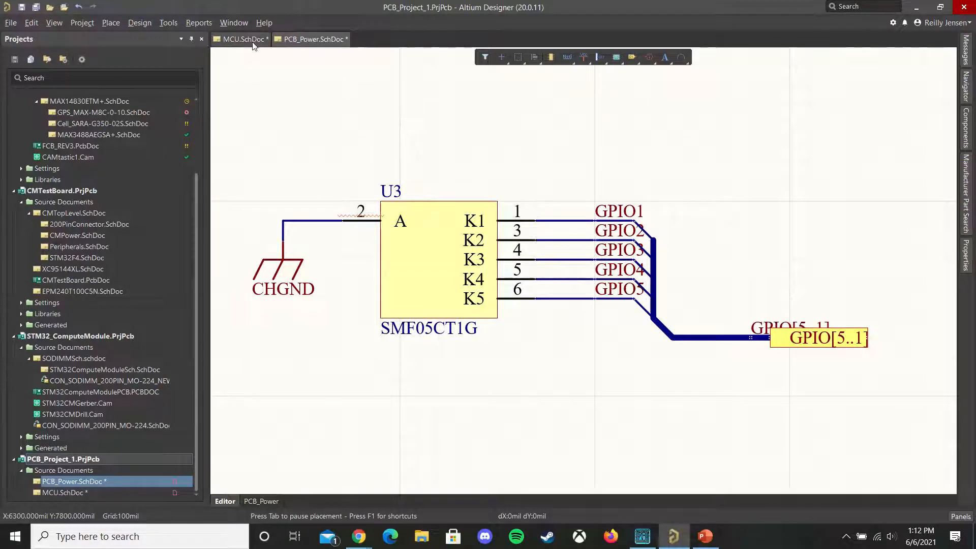
left_click(311, 39)
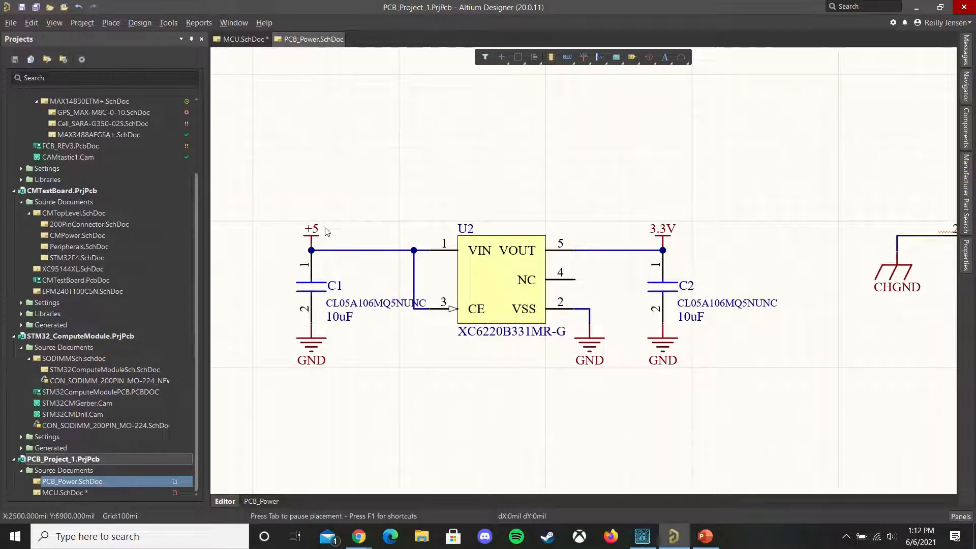
mouse_move(667, 222)
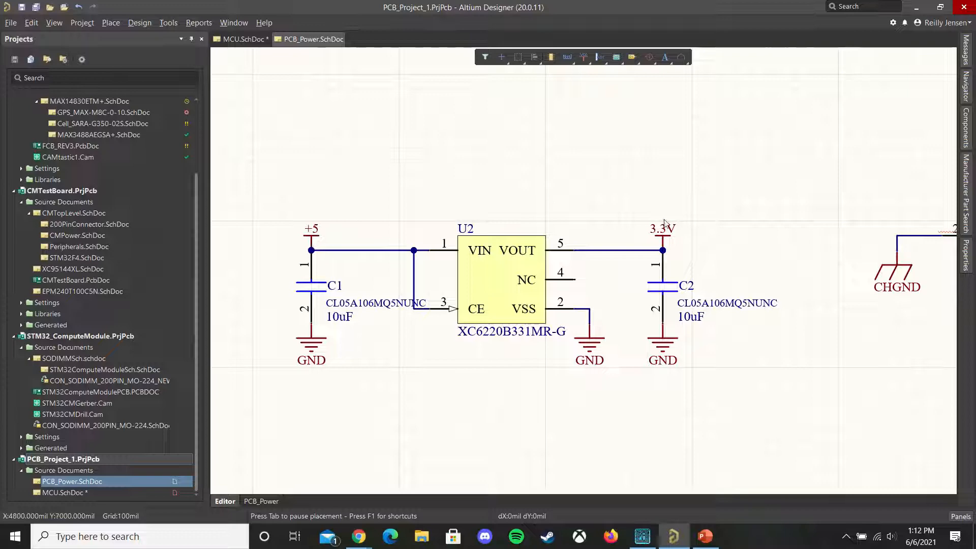
mouse_move(492, 250)
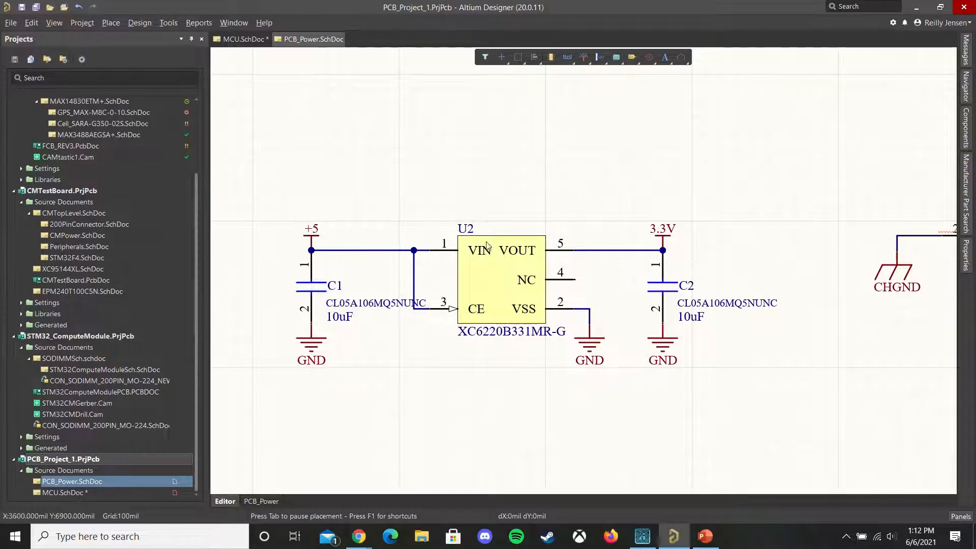
left_click(242, 38)
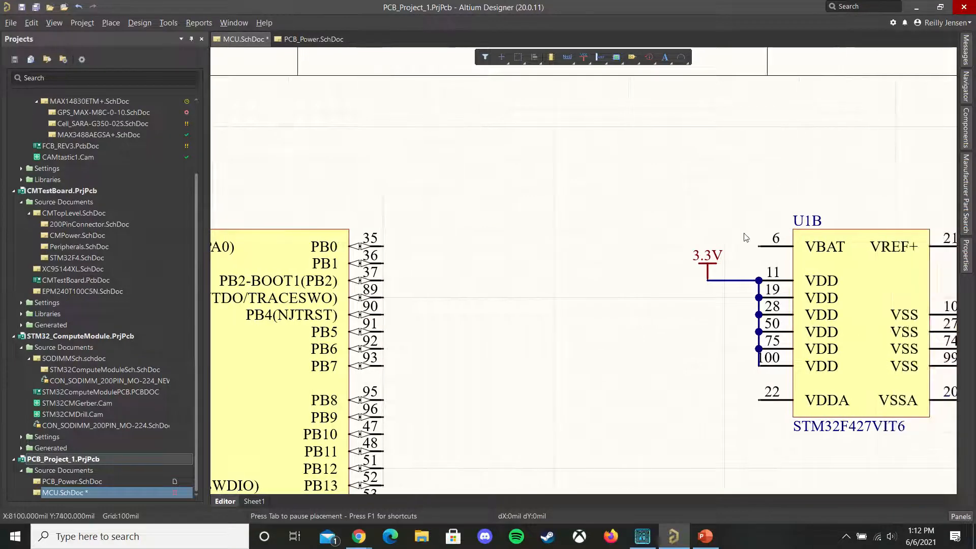
scroll("down", 3)
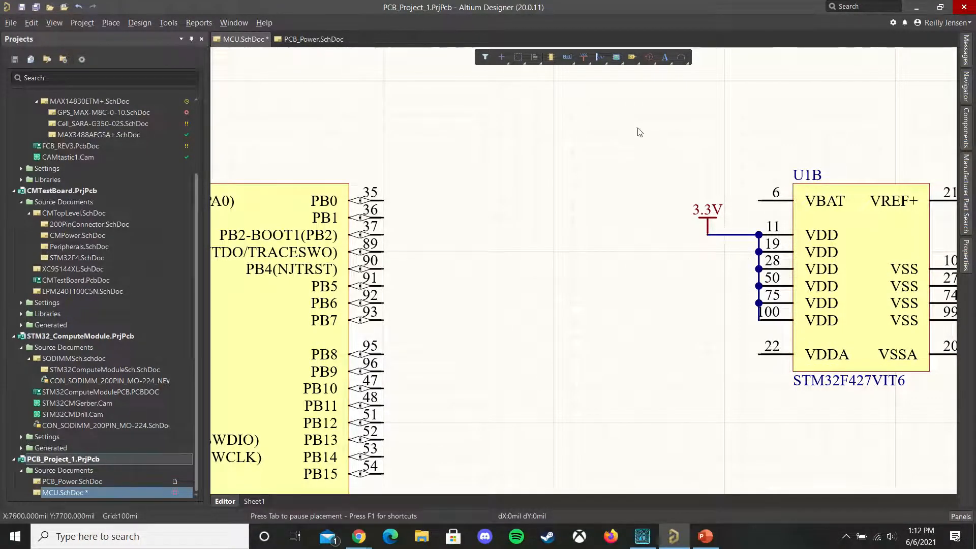
left_click(314, 40)
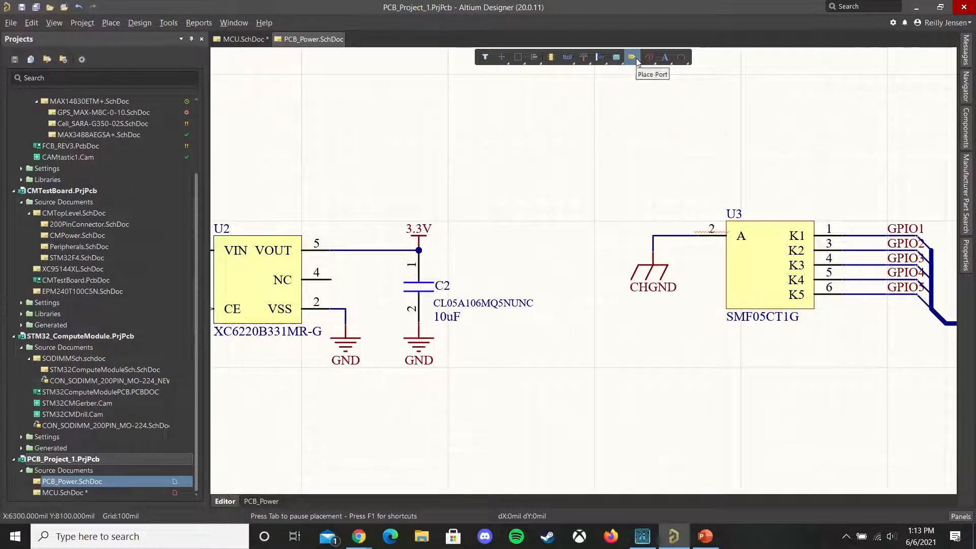
Expand the Active Bar's Place Port button to show Port and Off Sheet Connector.
left_click(631, 57)
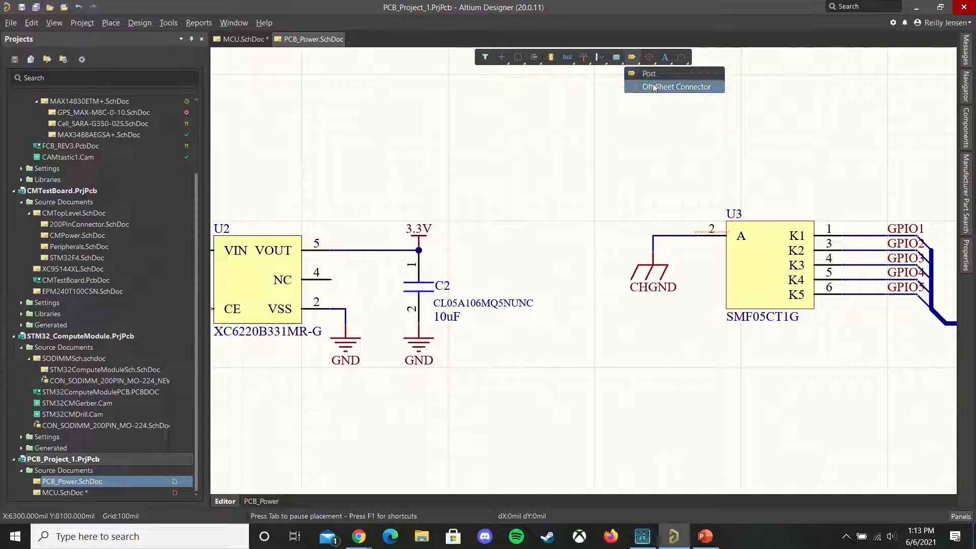
mouse_move(653, 87)
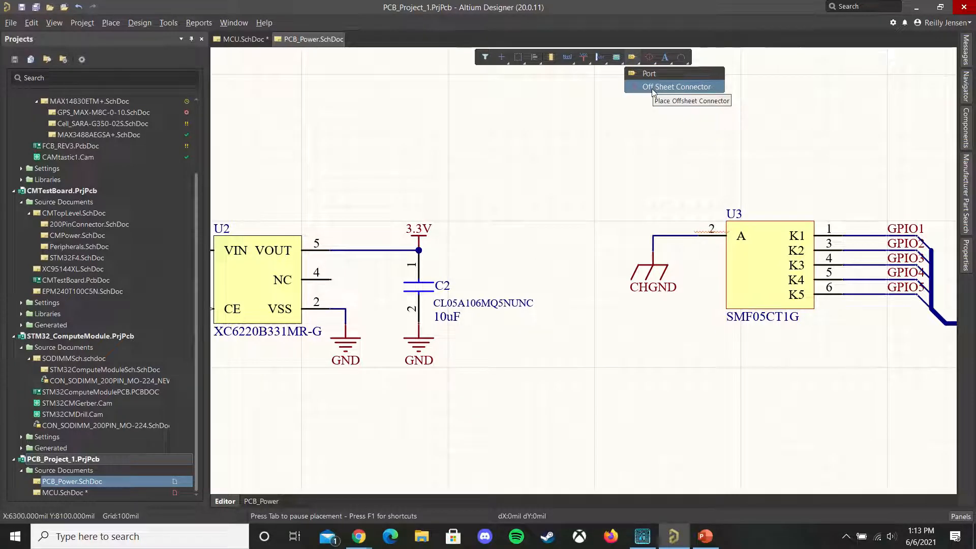